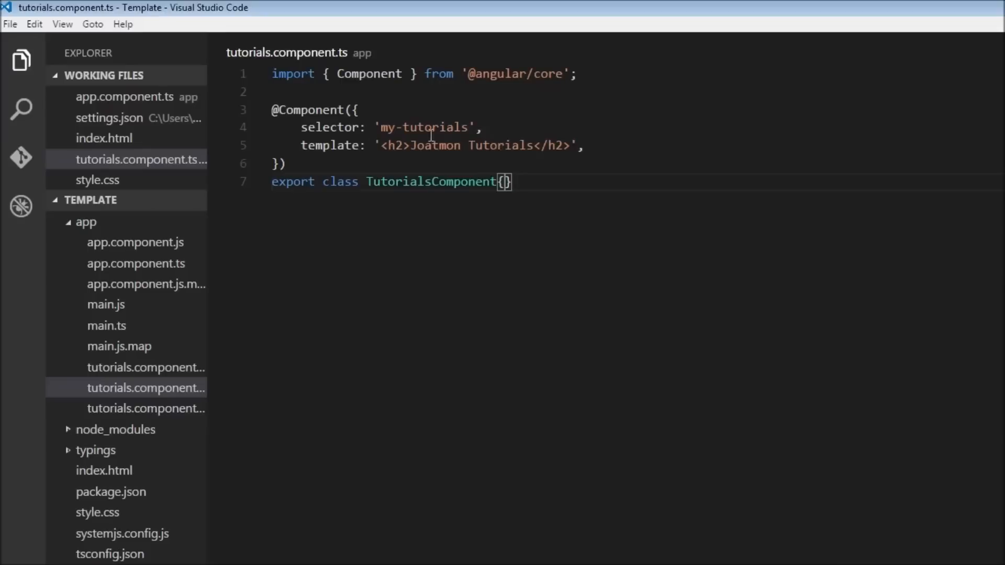
mouse_move(437, 126)
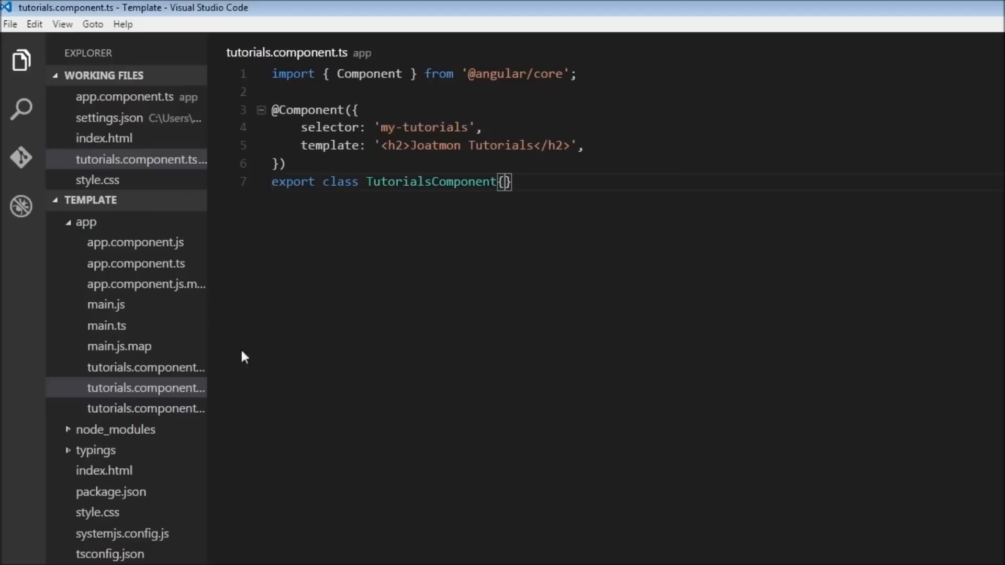
- Open index.html from the Working Files list to view the QuickStart markup
left_click(99, 470)
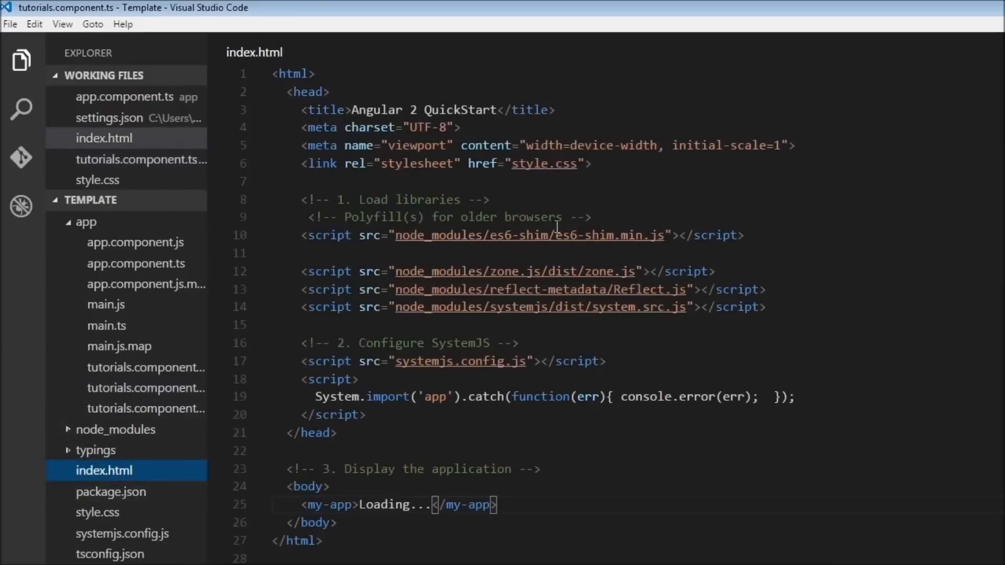
mouse_move(551, 163)
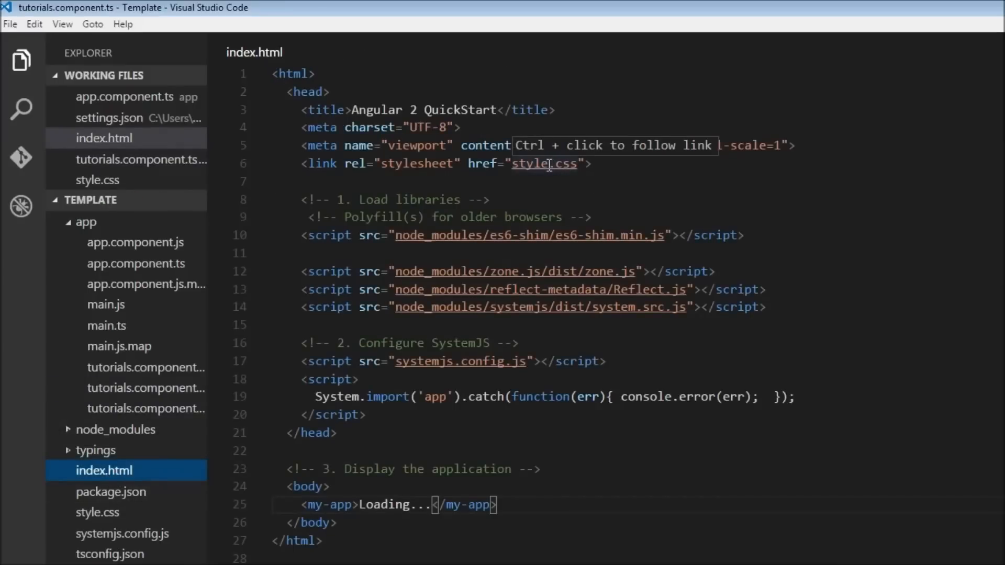
mouse_move(34, 551)
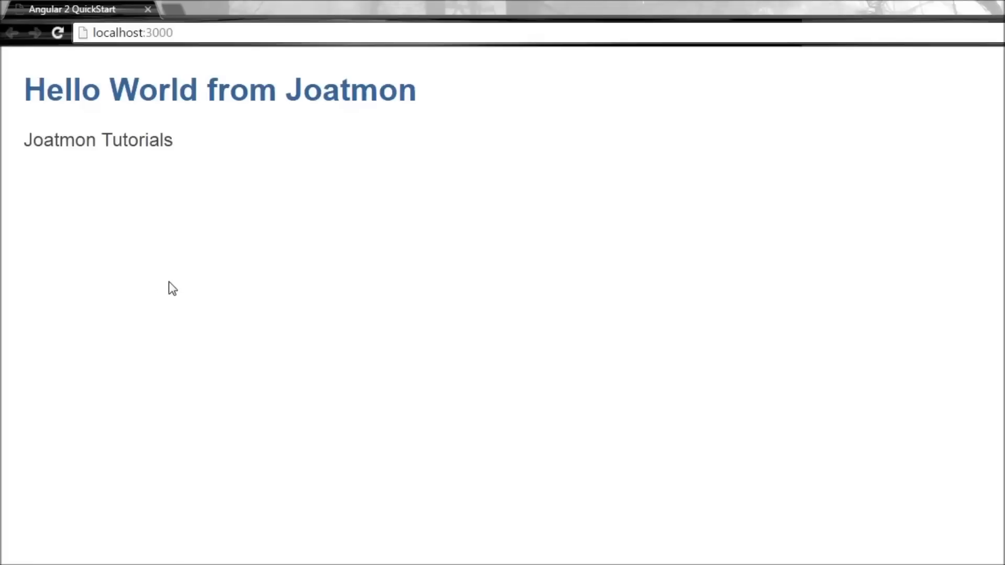
mouse_move(191, 258)
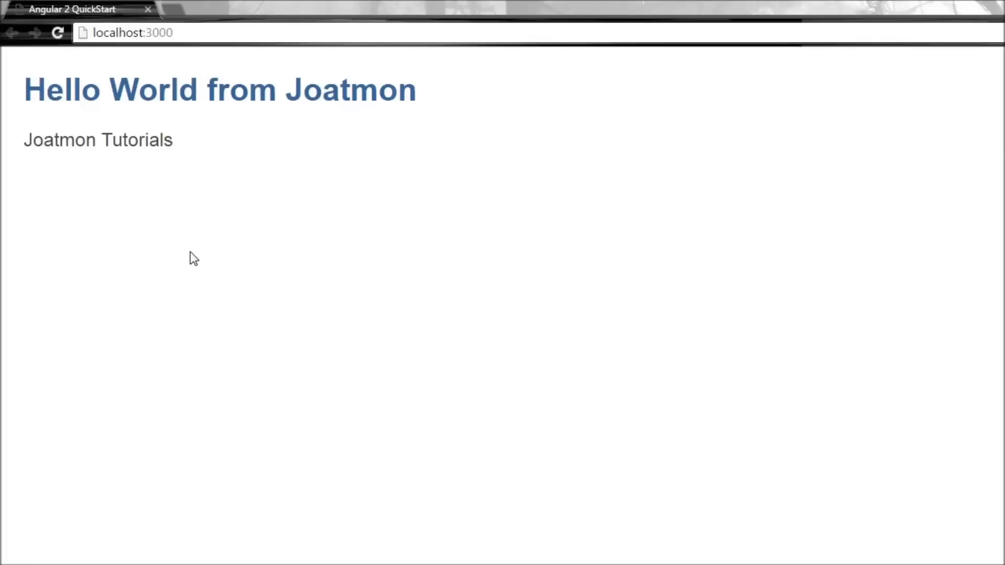
mouse_move(85, 167)
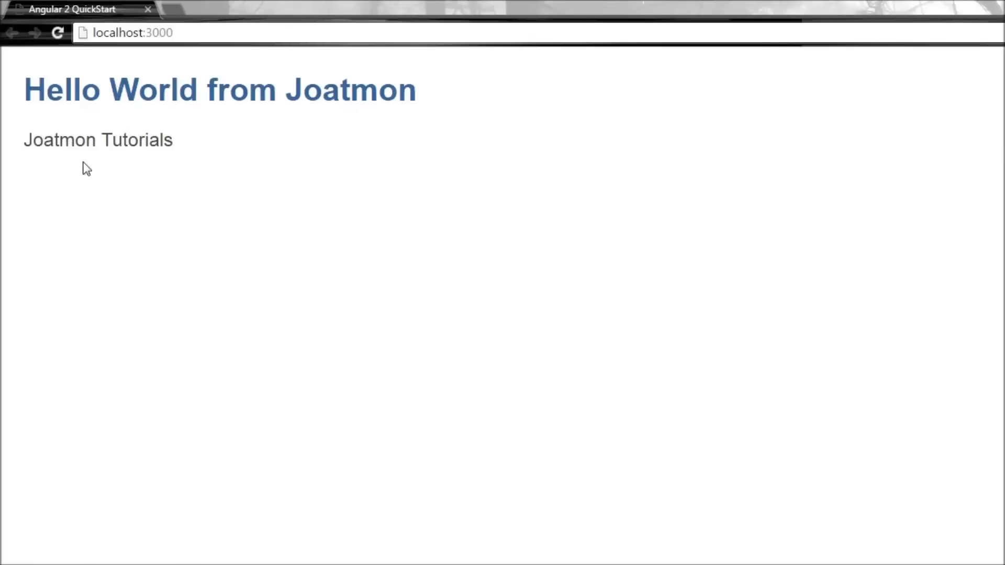
mouse_move(235, 194)
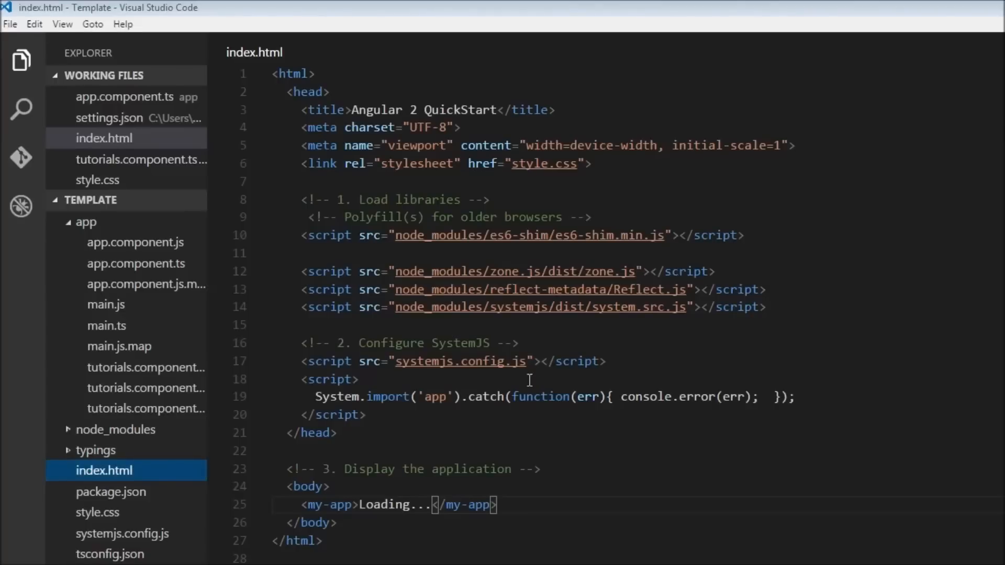
mouse_move(141, 391)
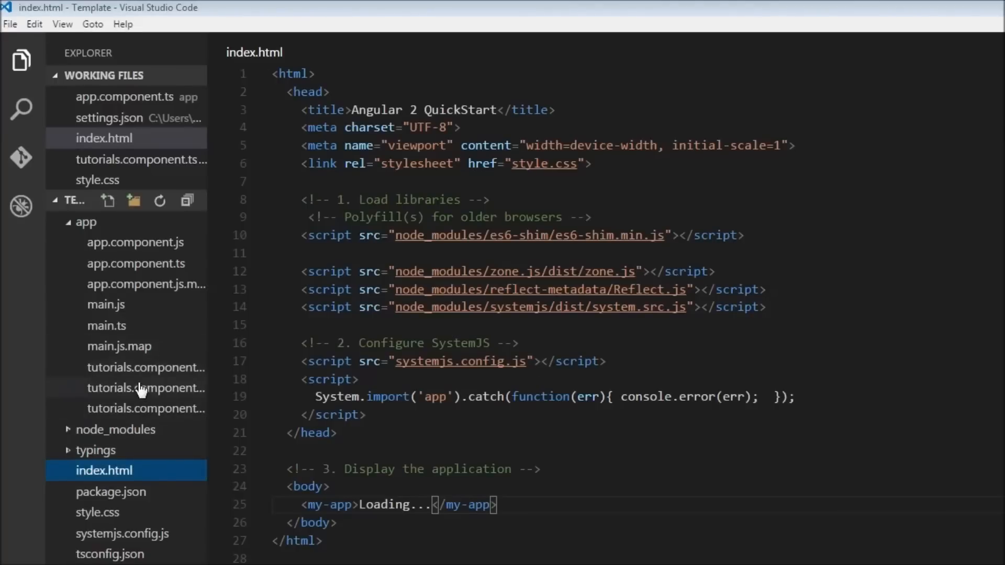
- Open tutorials.component.ts showing the Joatmon Tutorials h2 template
left_click(146, 387)
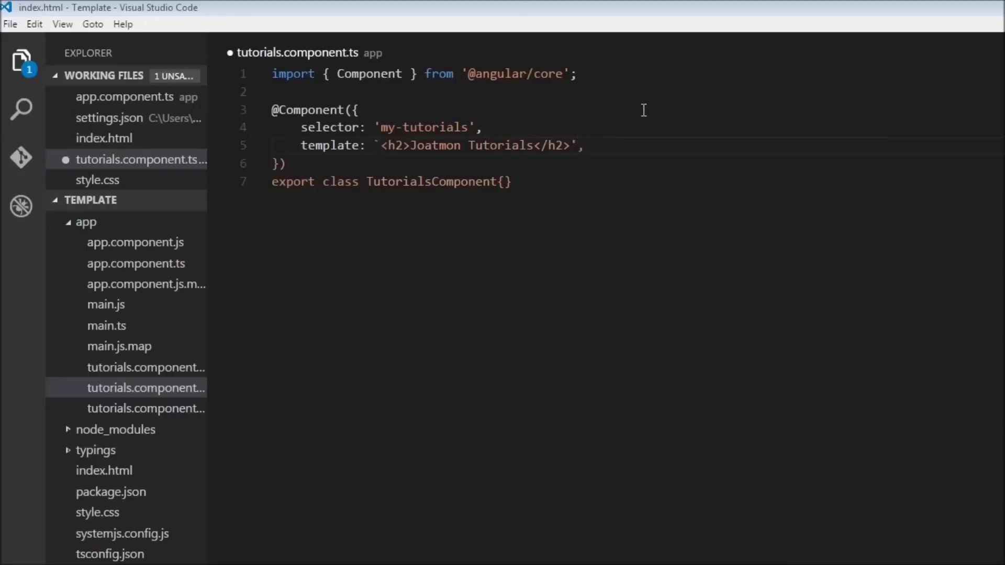
- Add '<h4>Header 4 from Tutorials Component</h4>' on a new line after the h2 template line
left_click(585, 146)
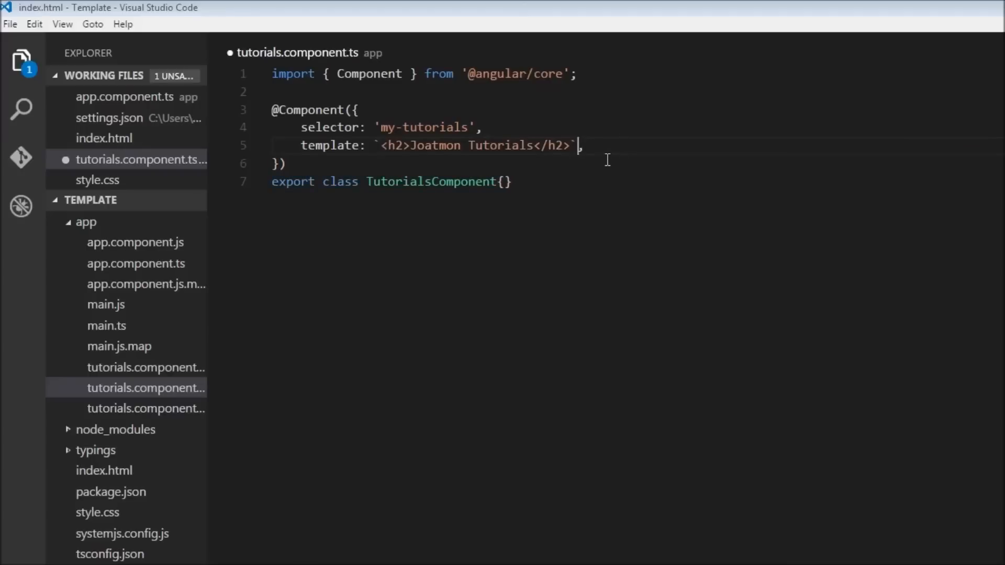
key("Enter")
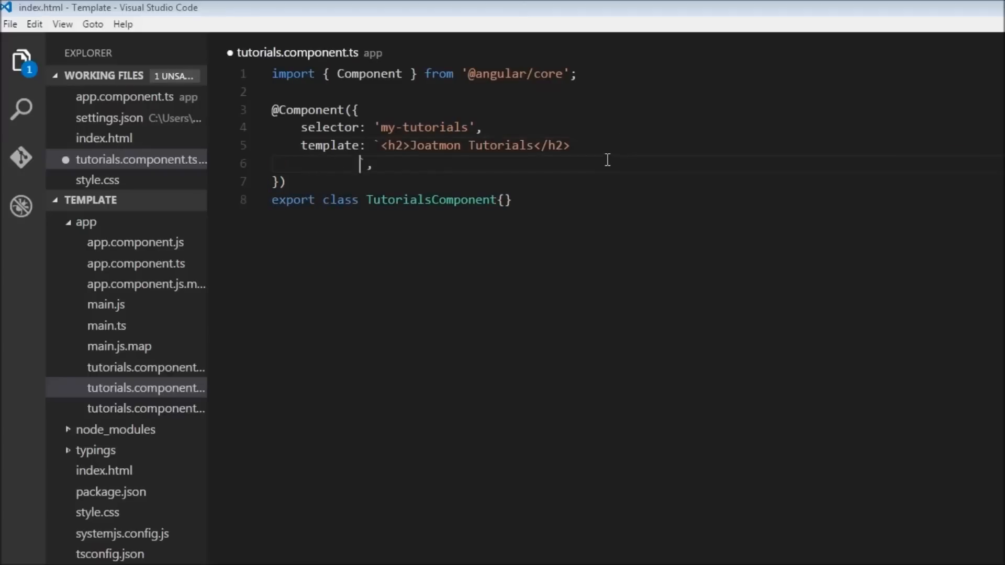
type("<h")
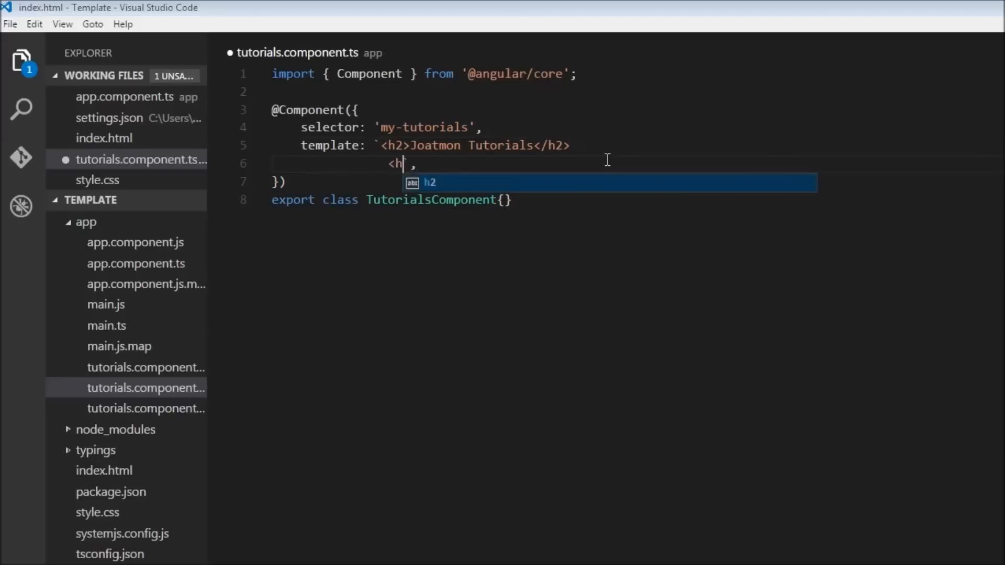
type("4>")
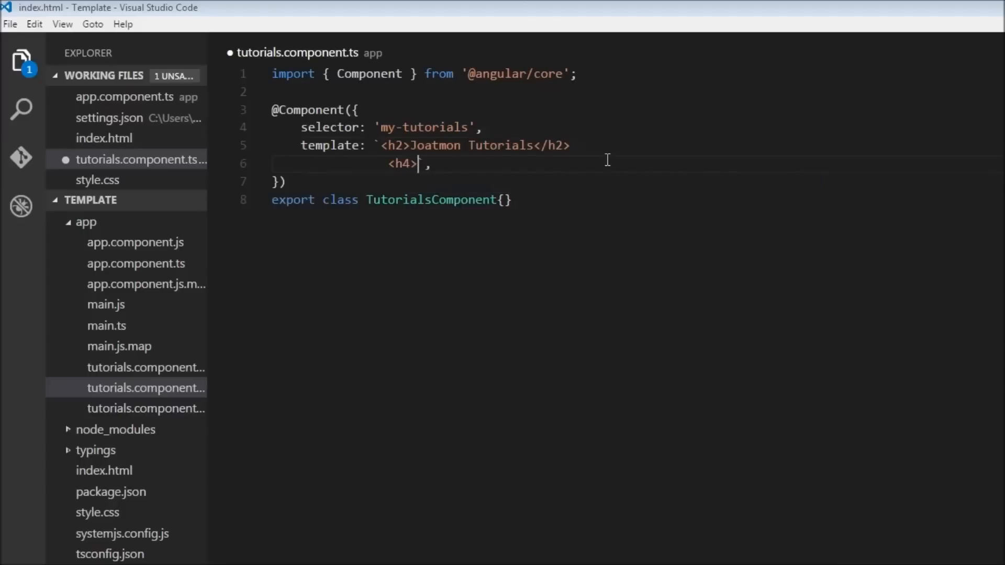
type("</h4>")
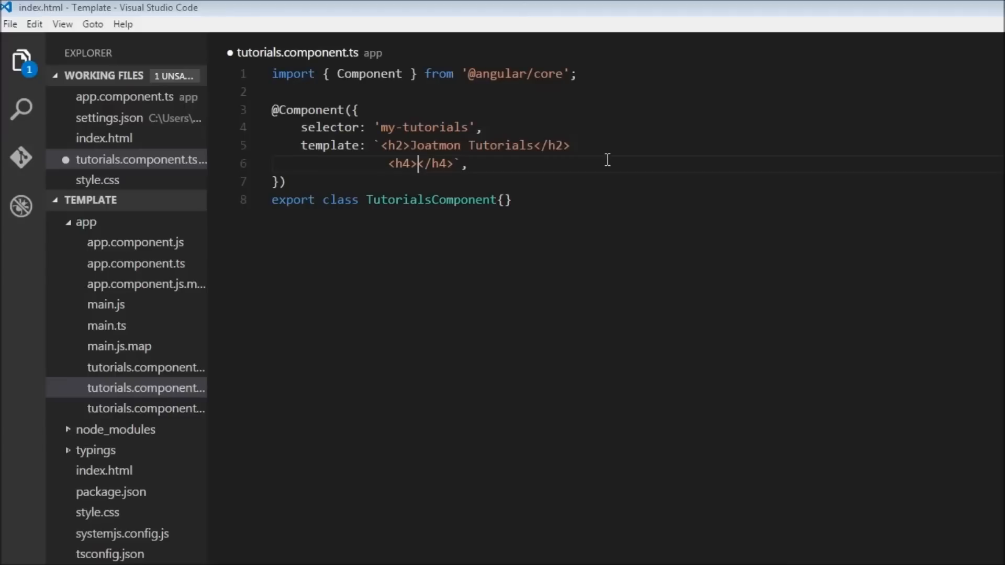
type("Header")
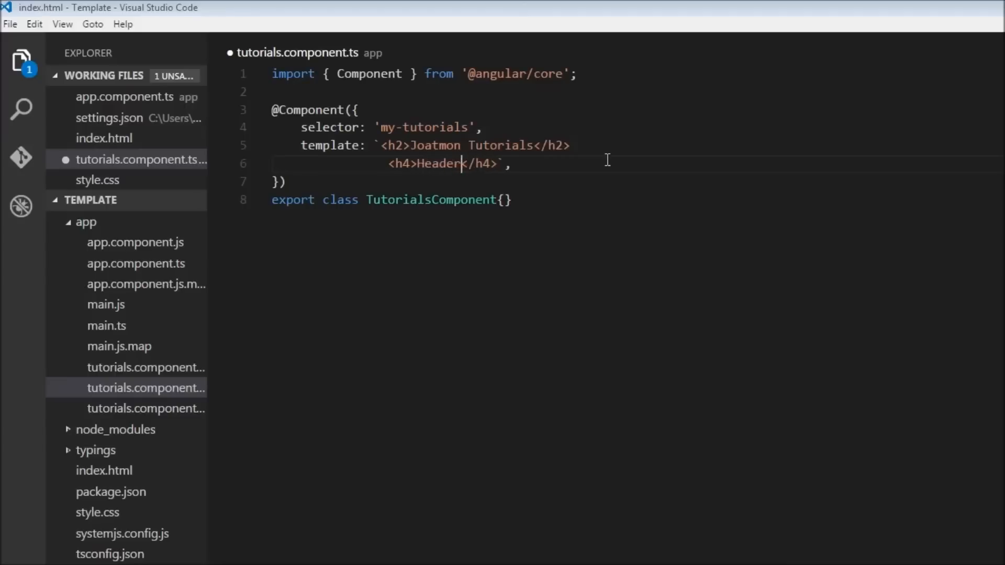
type("4 from")
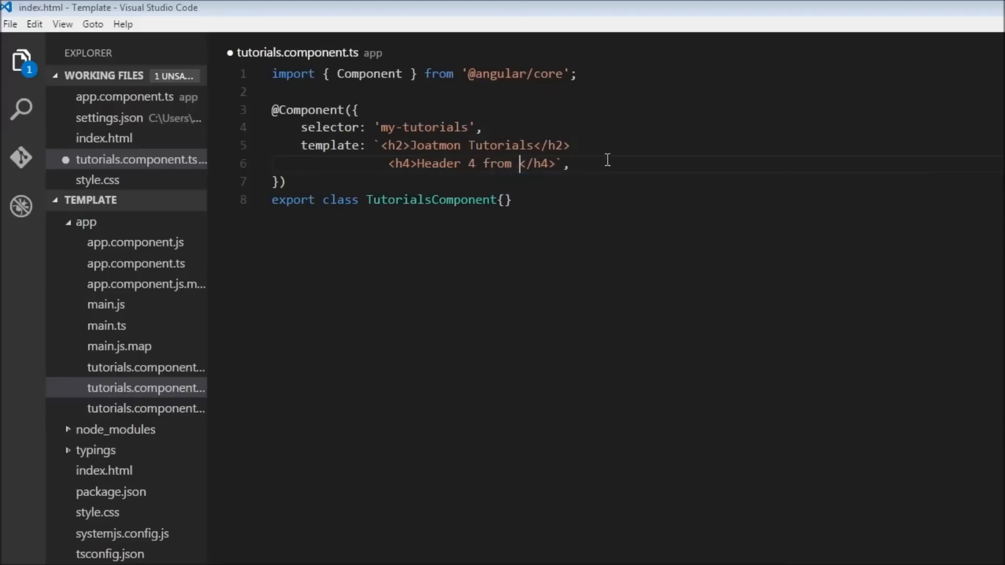
type("Tutorials Comp")
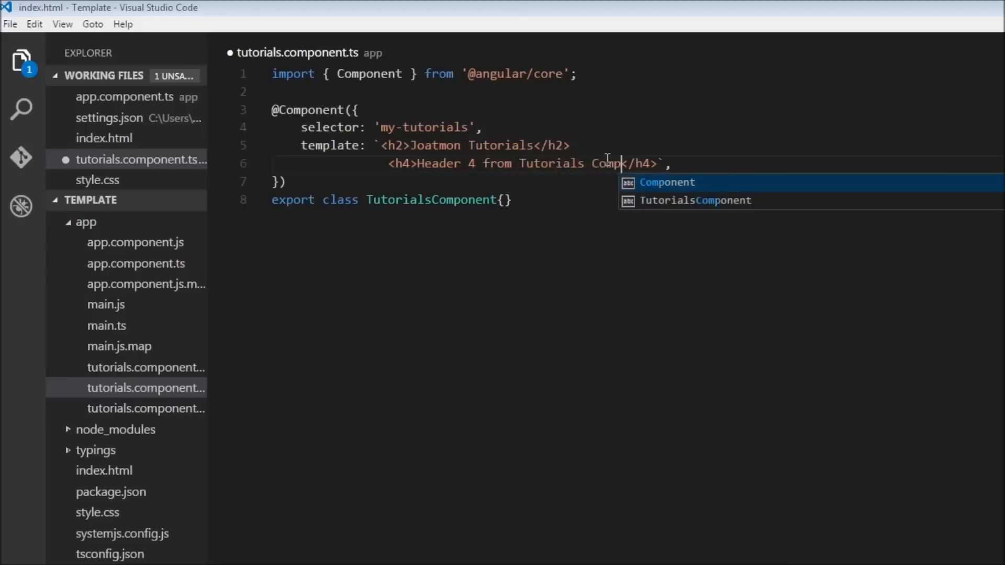
type("onent")
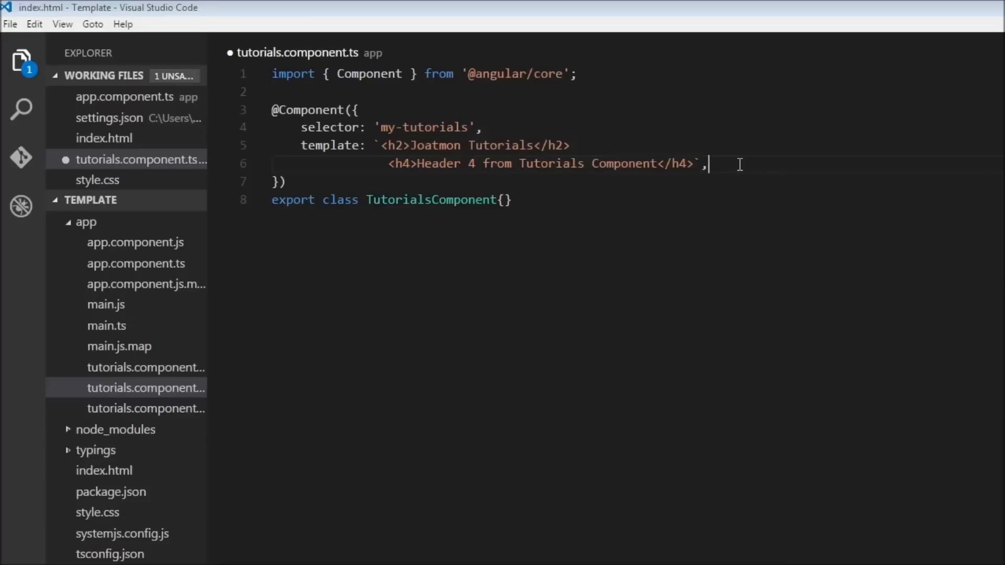
key("Enter")
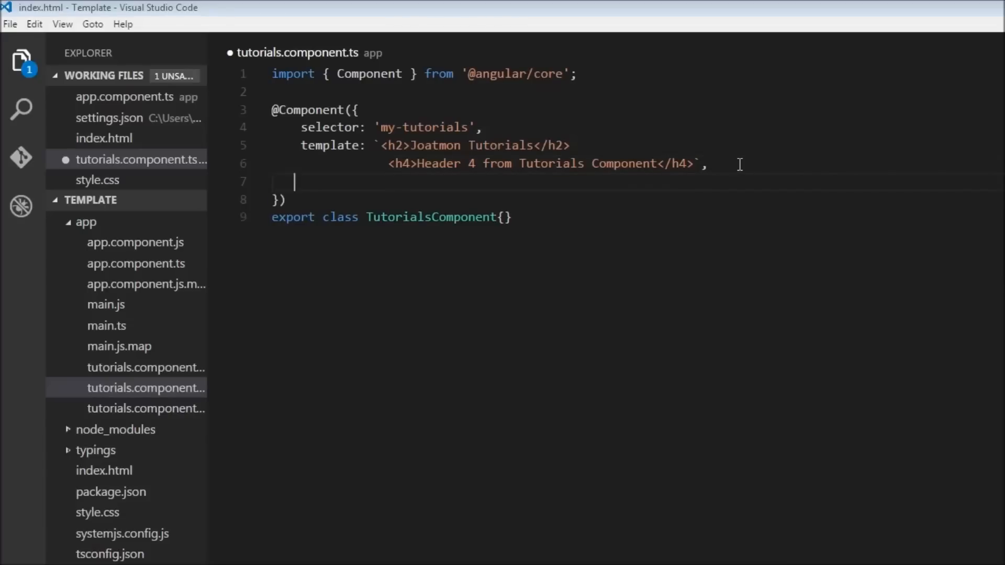
type("styles")
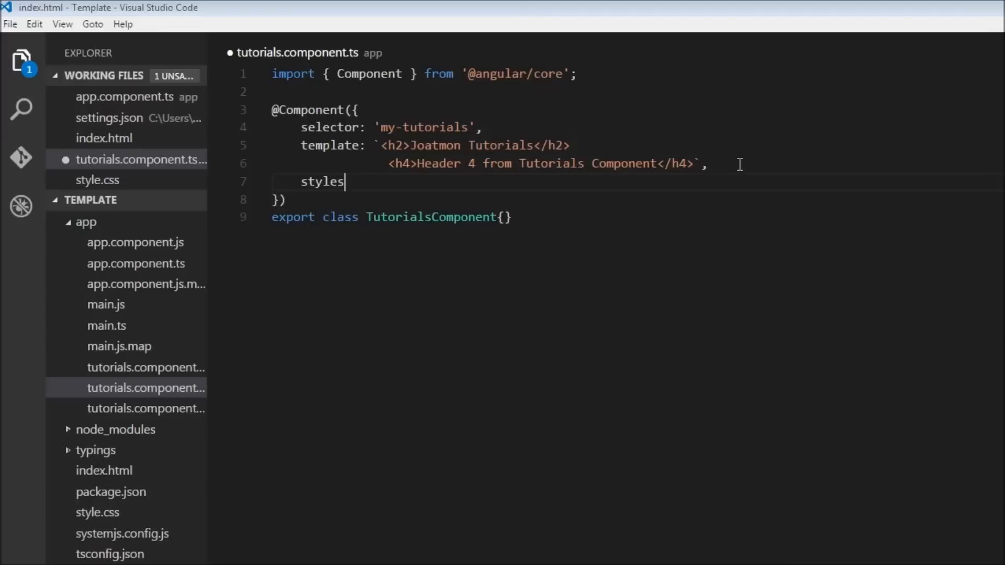
type(":")
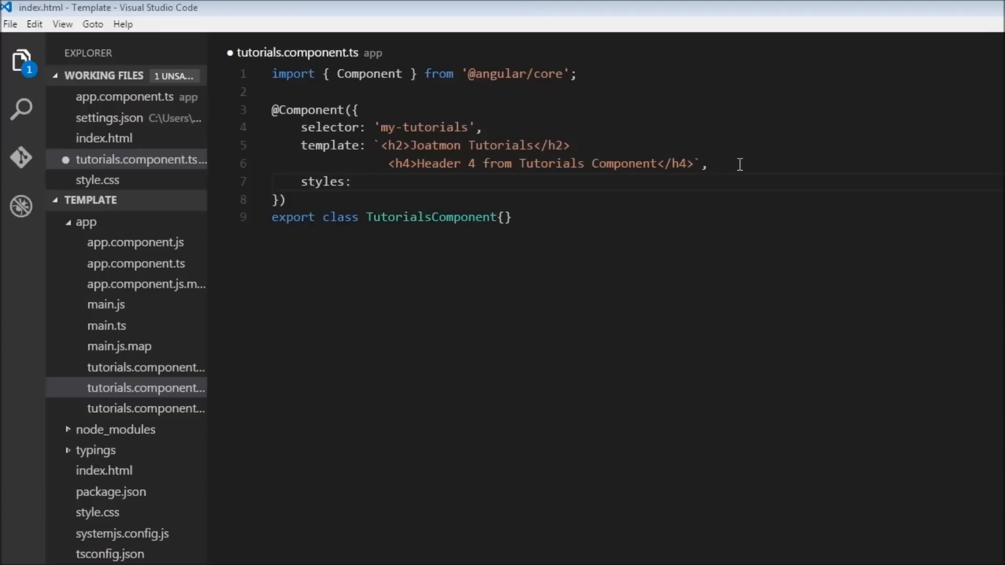
type("[]")
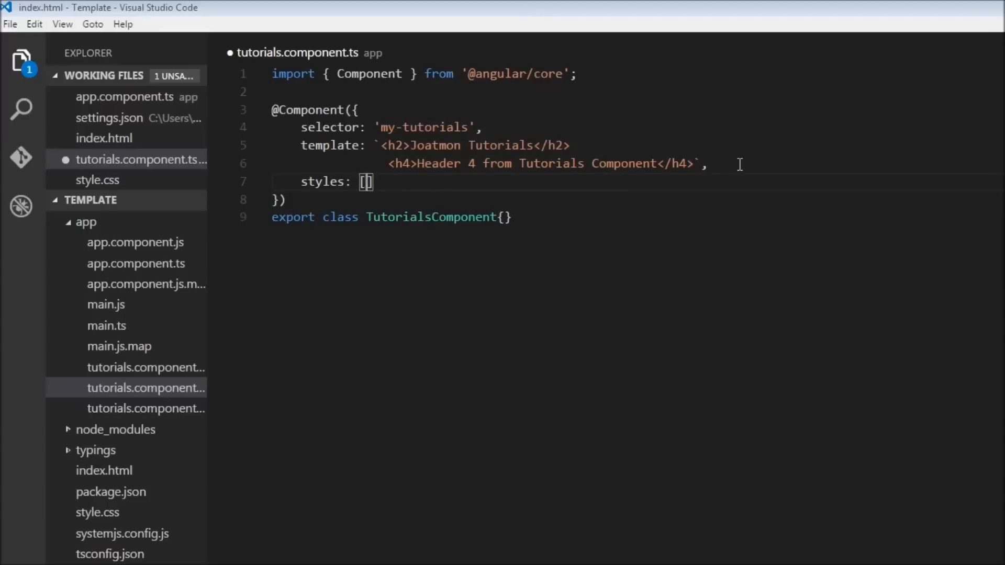
type("``")
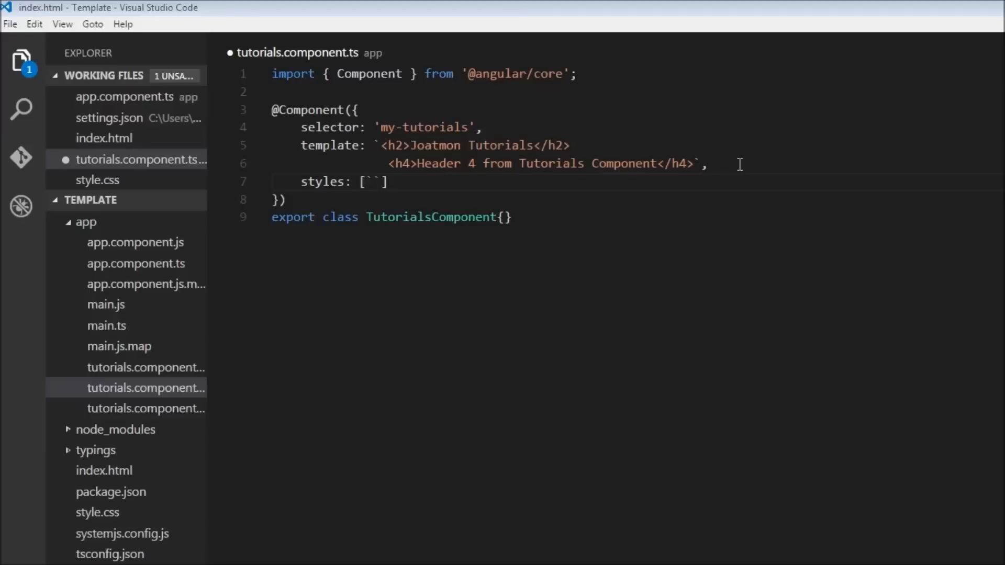
type("h4")
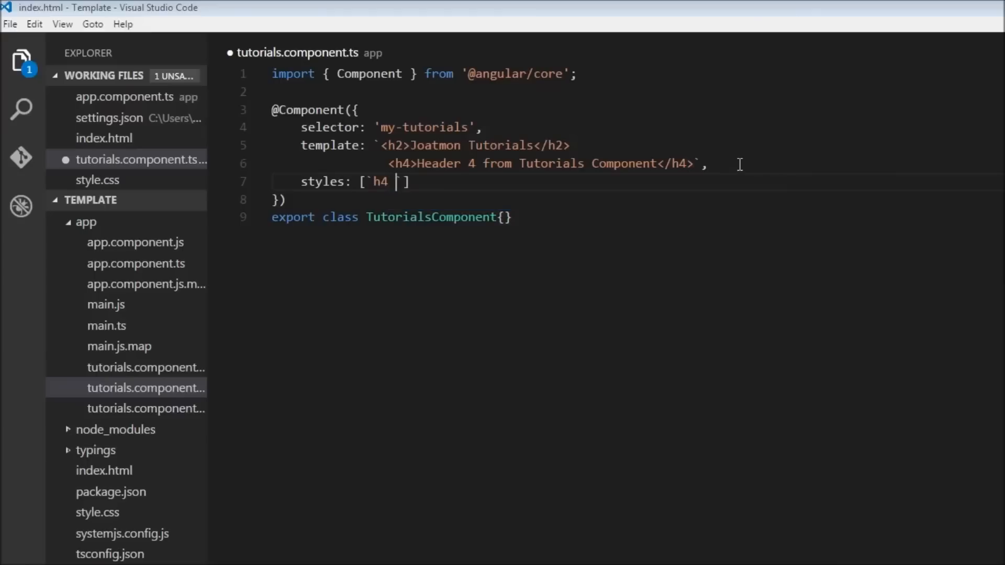
type("{")
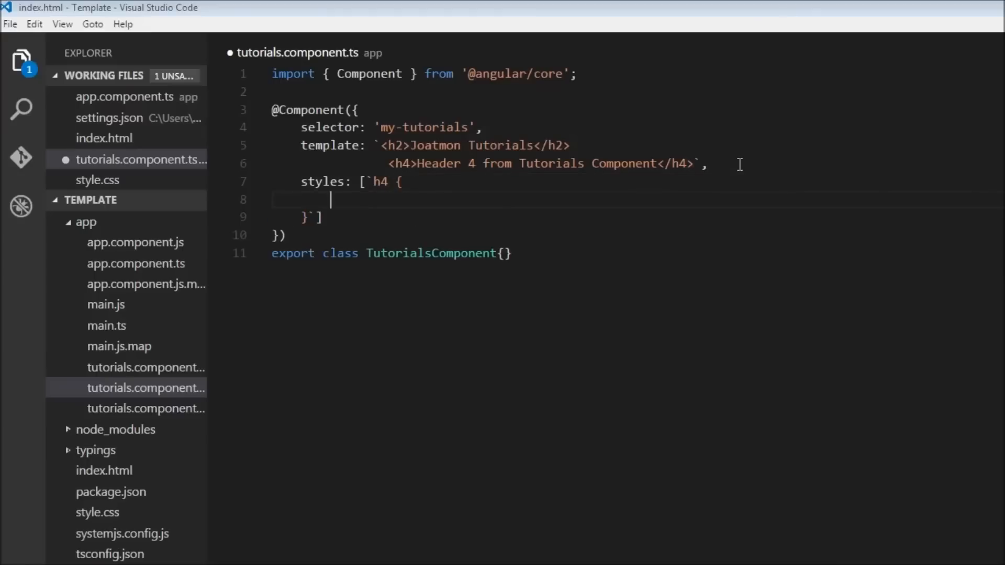
type("colo")
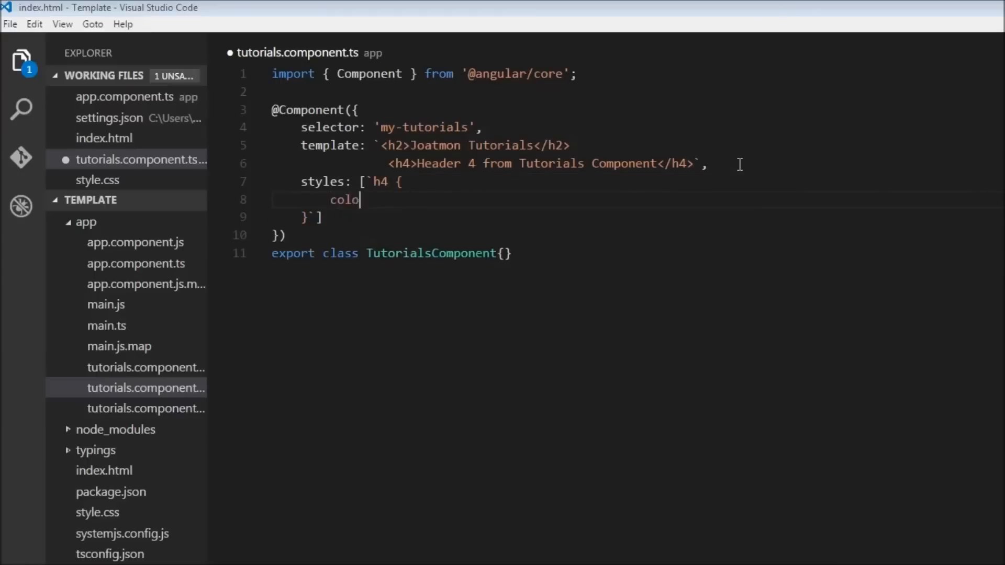
type("r: red")
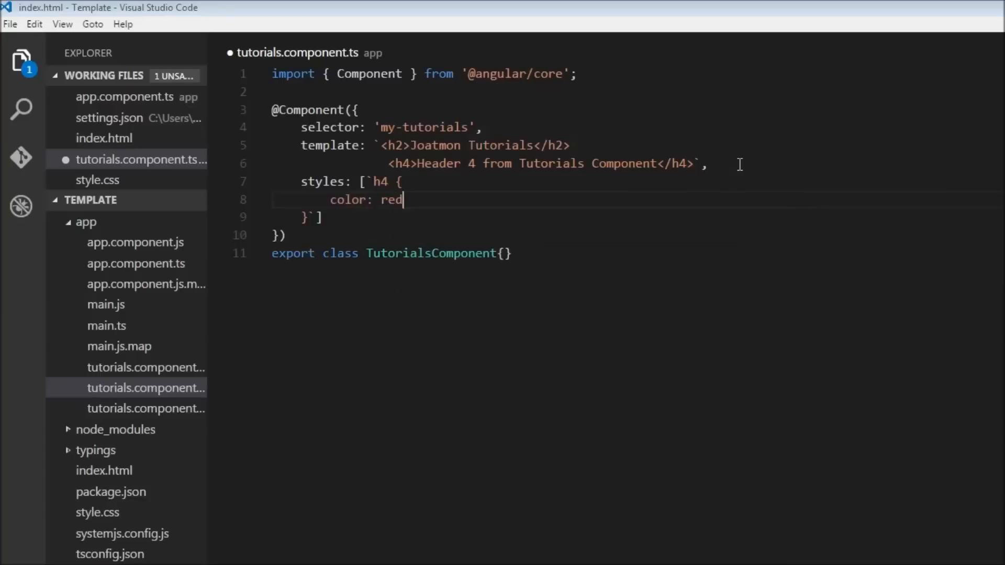
type(";")
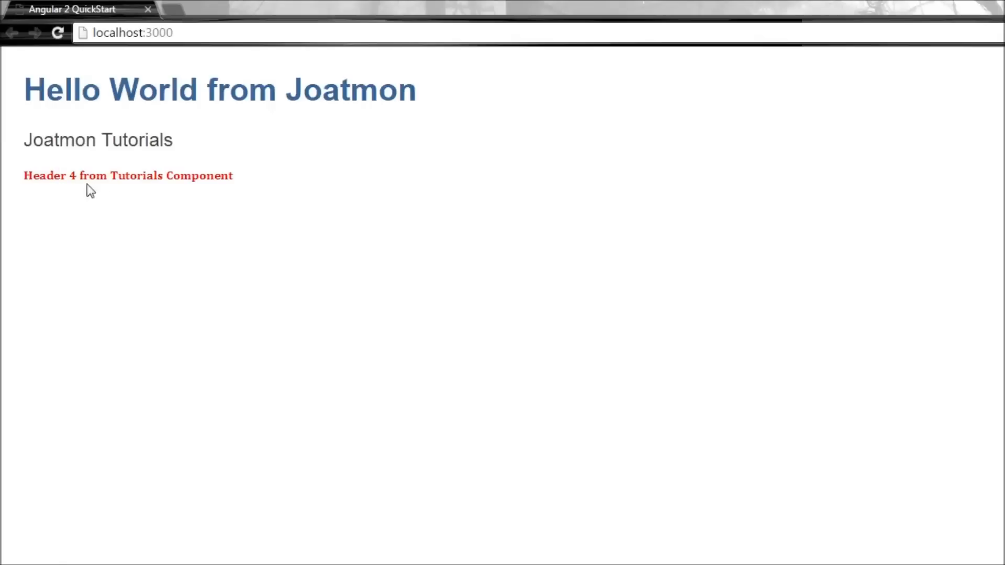
mouse_move(419, 414)
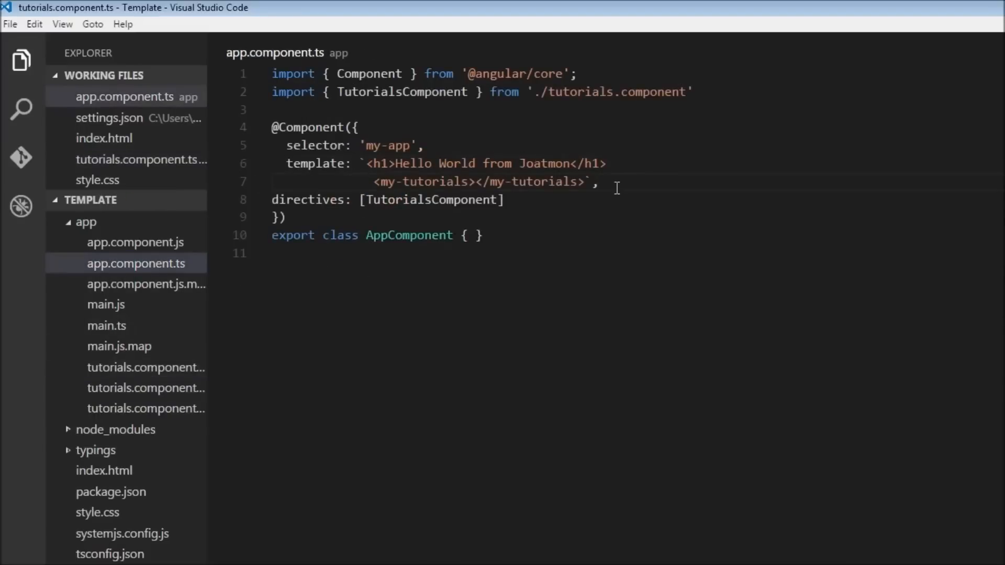
- Add styles: [`h4 { color: blue; }`] to AppComponent after its template
key("Enter")
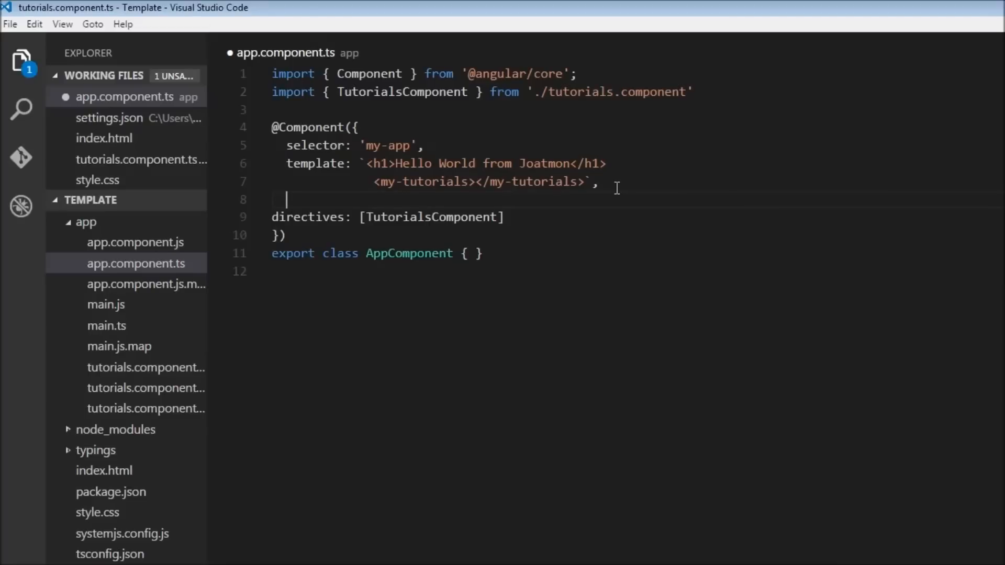
type("styles: [")
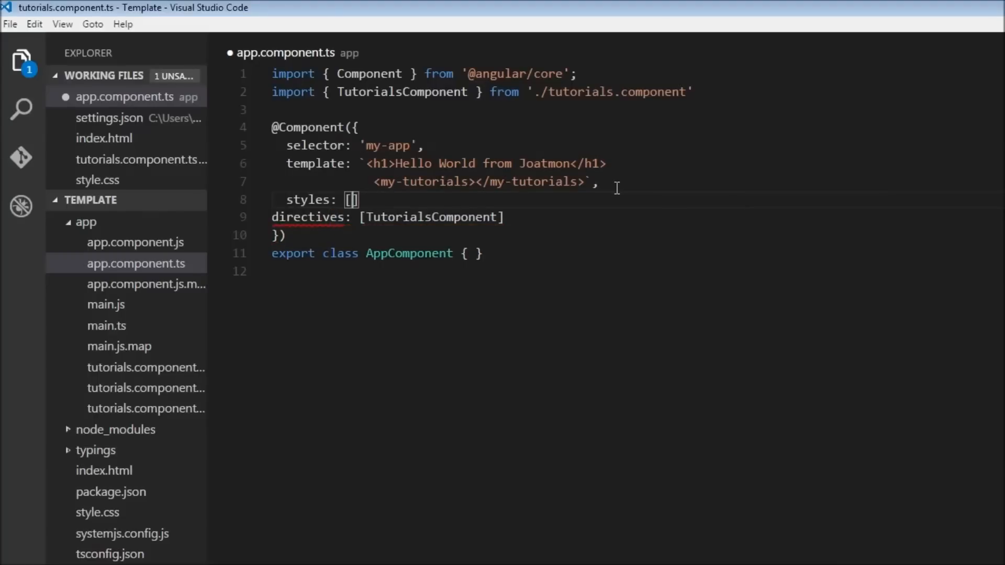
type("`h4")
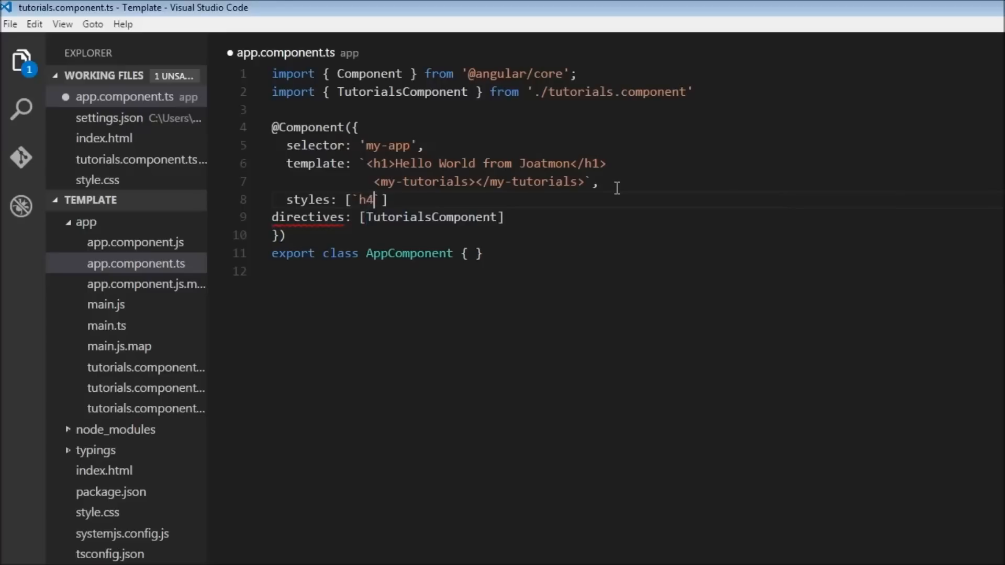
type("{")
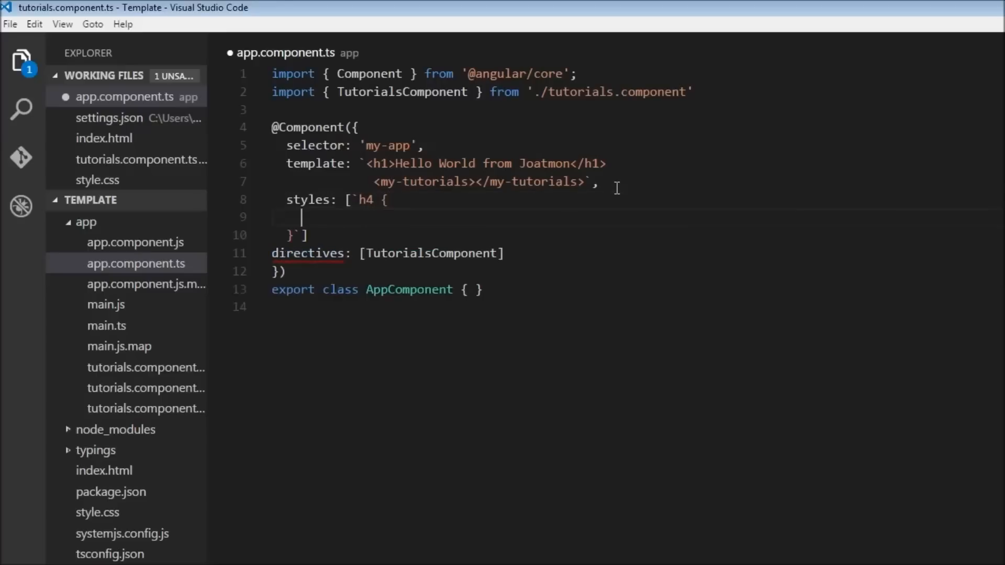
type("color")
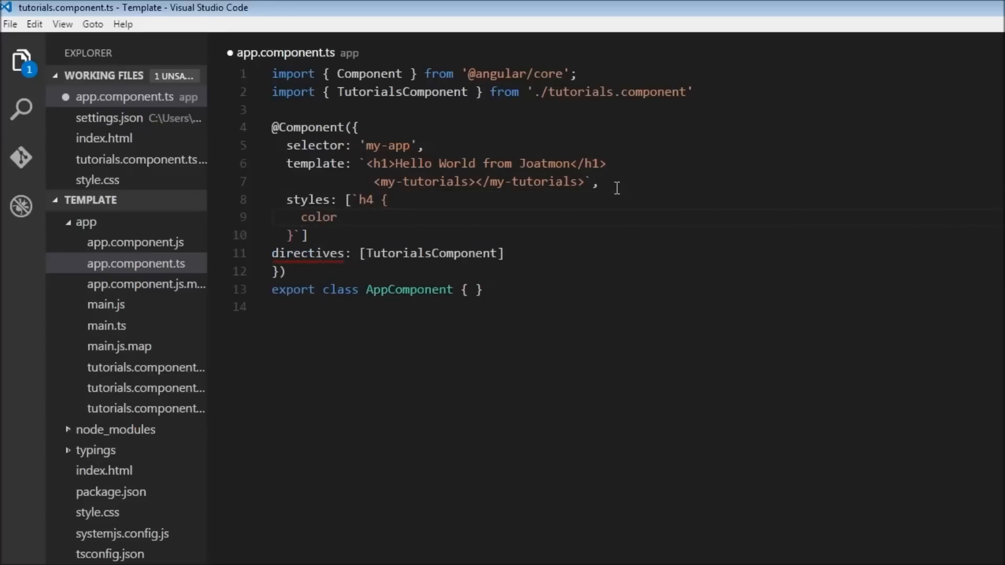
type(": blu")
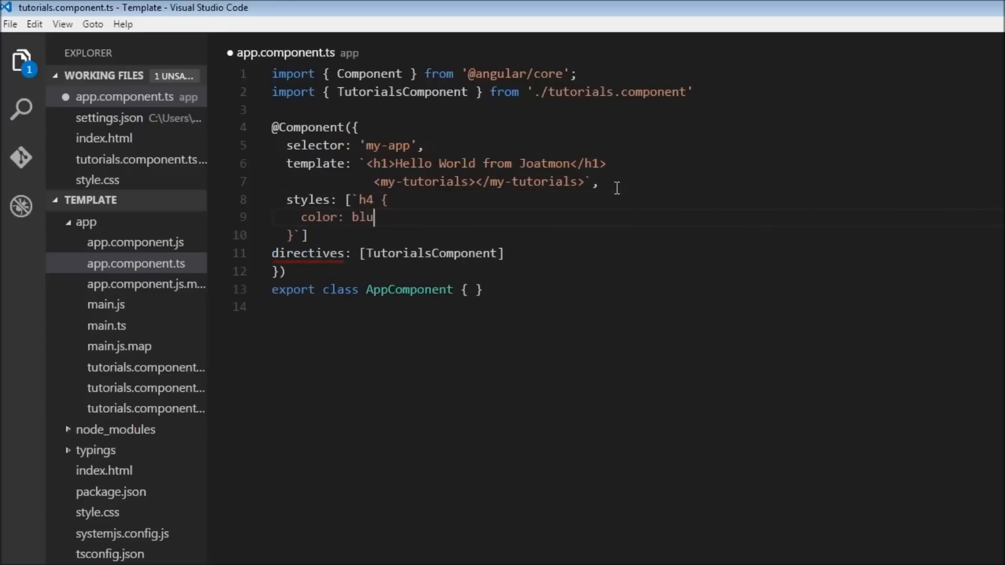
type("e;")
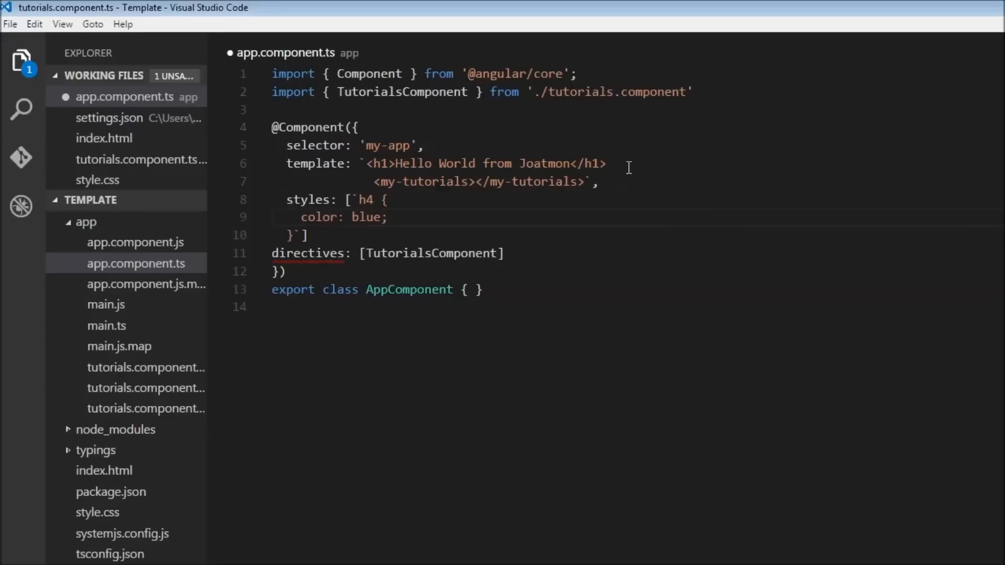
- Add an h4 reading 'Header 4 from App Component' below the h1 heading
key("Enter")
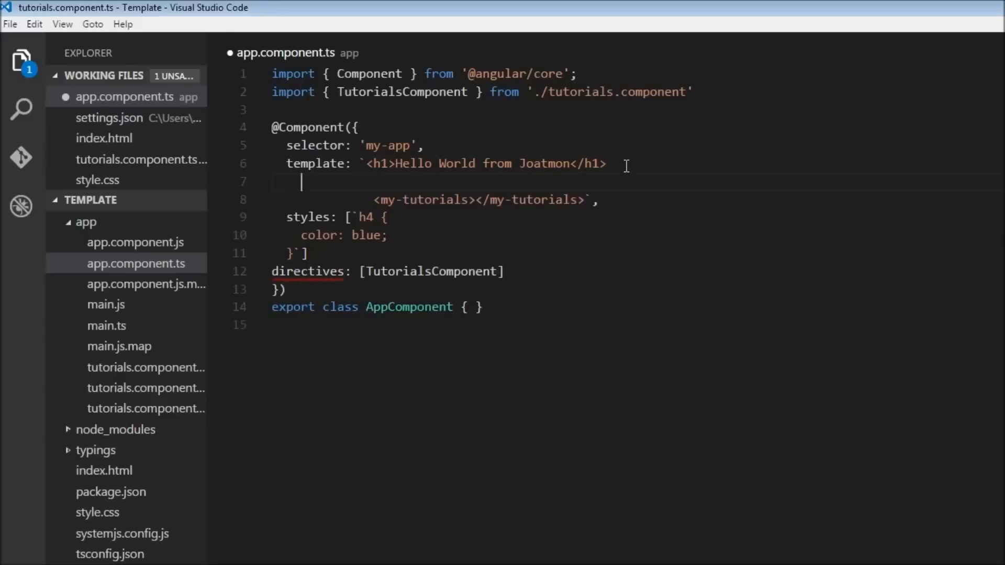
type("<")
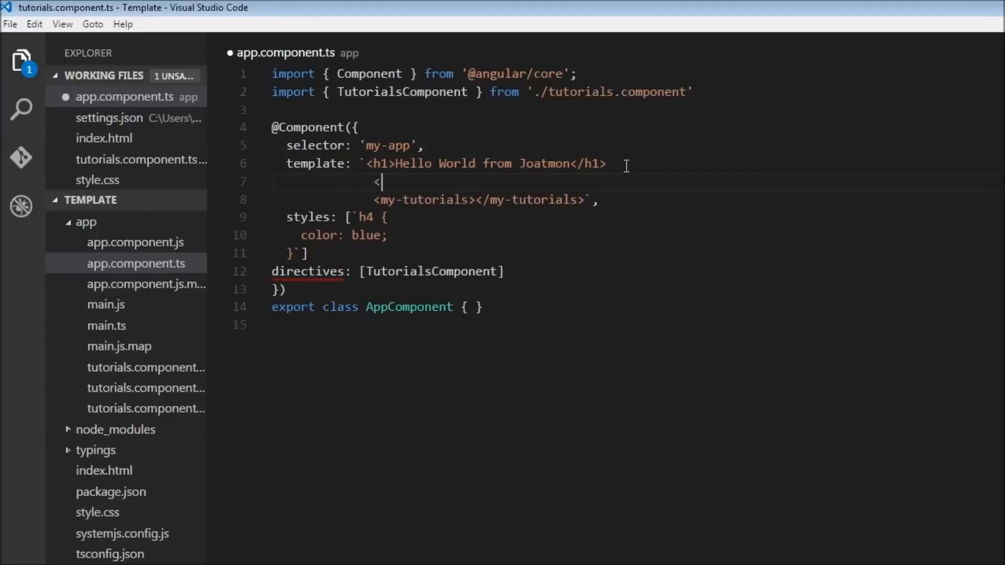
type("h4><")
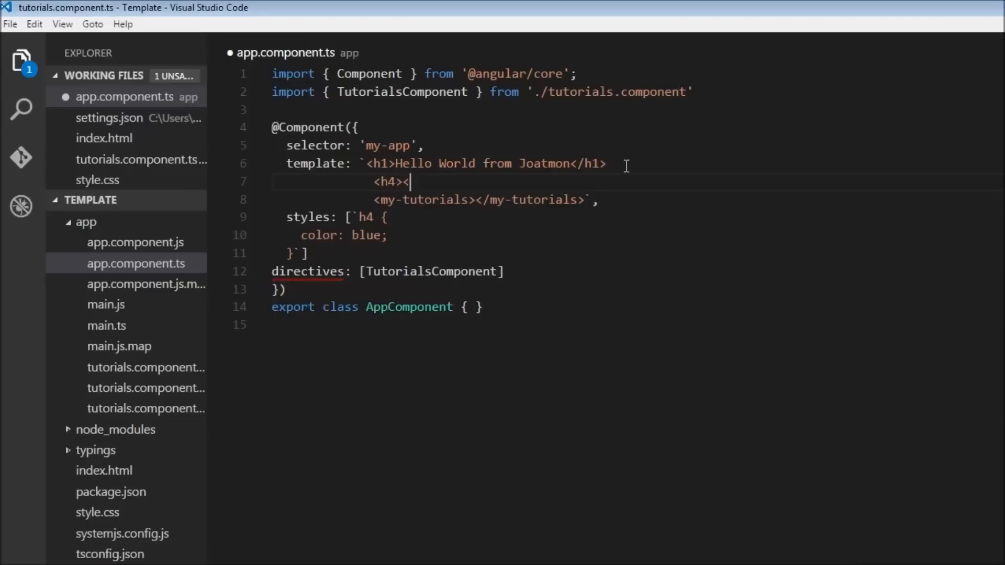
type("/h4>")
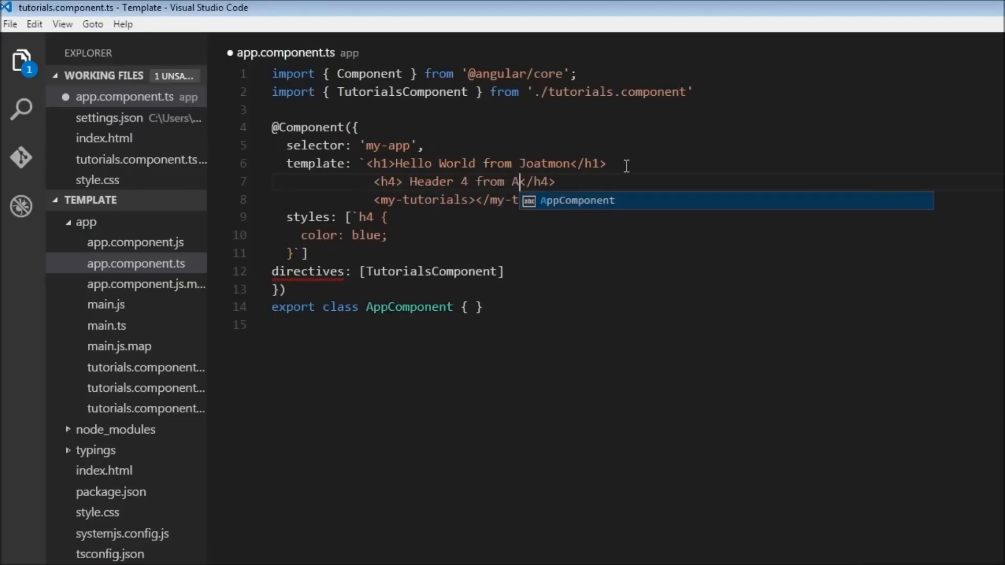
type("pp Component")
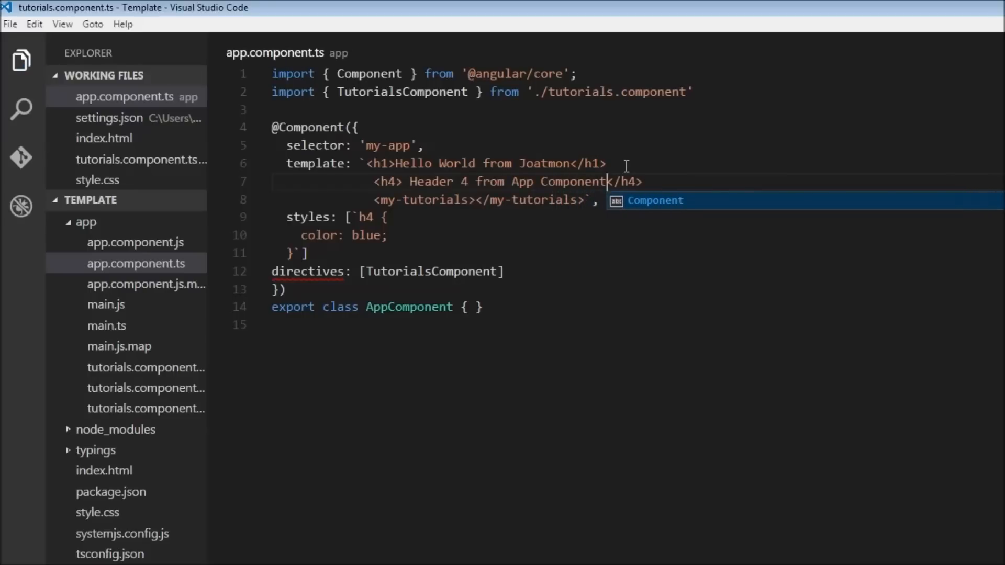
- Add an h4 { color: orange; } rule after the h2, h3 rule in style.css
left_click(98, 512)
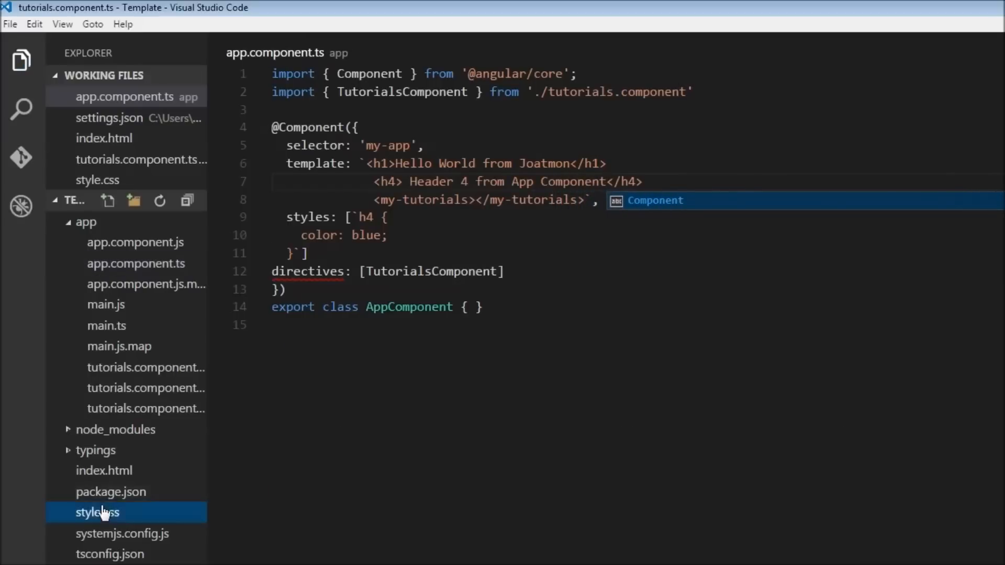
left_click(97, 512)
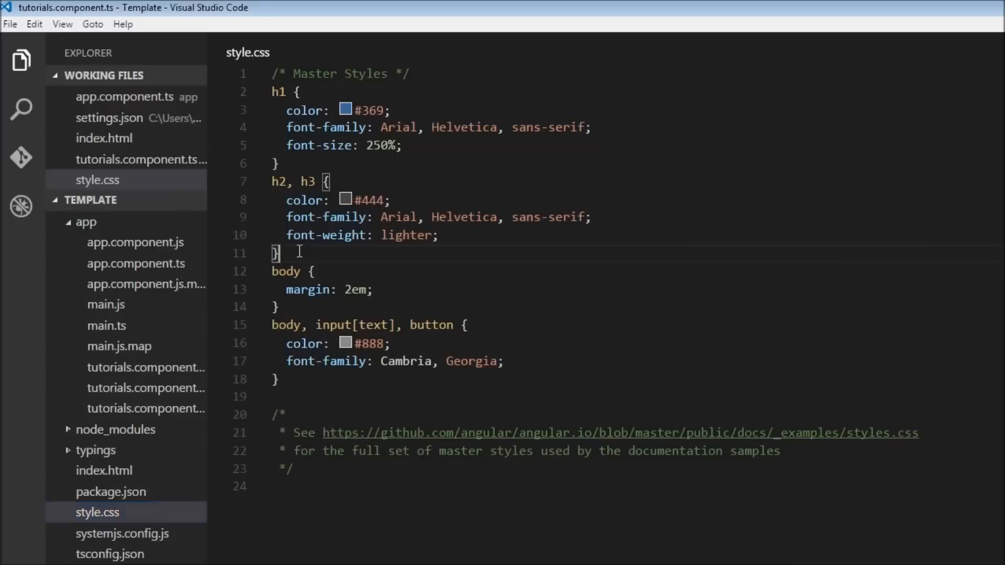
key("Enter")
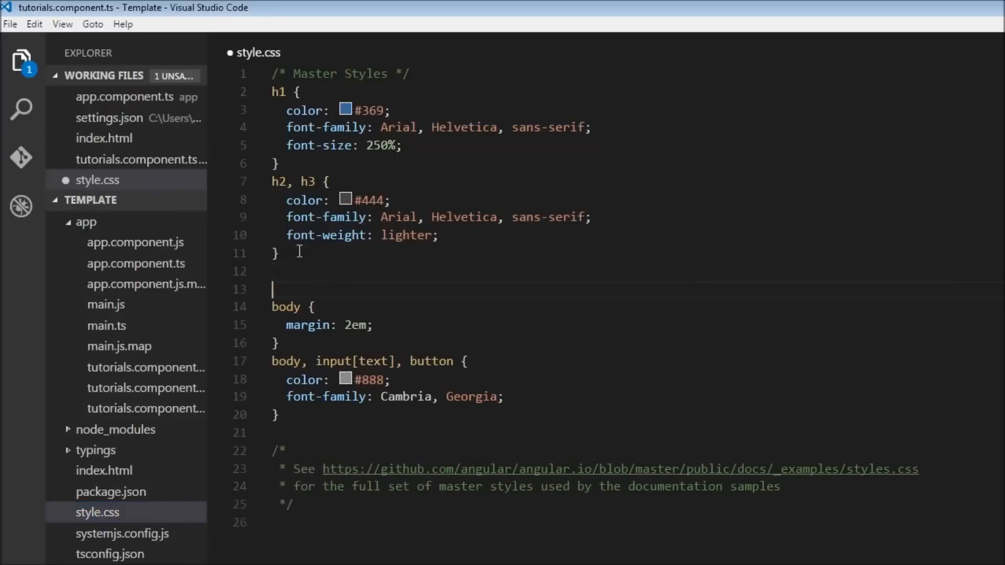
type("h4 {")
type("color")
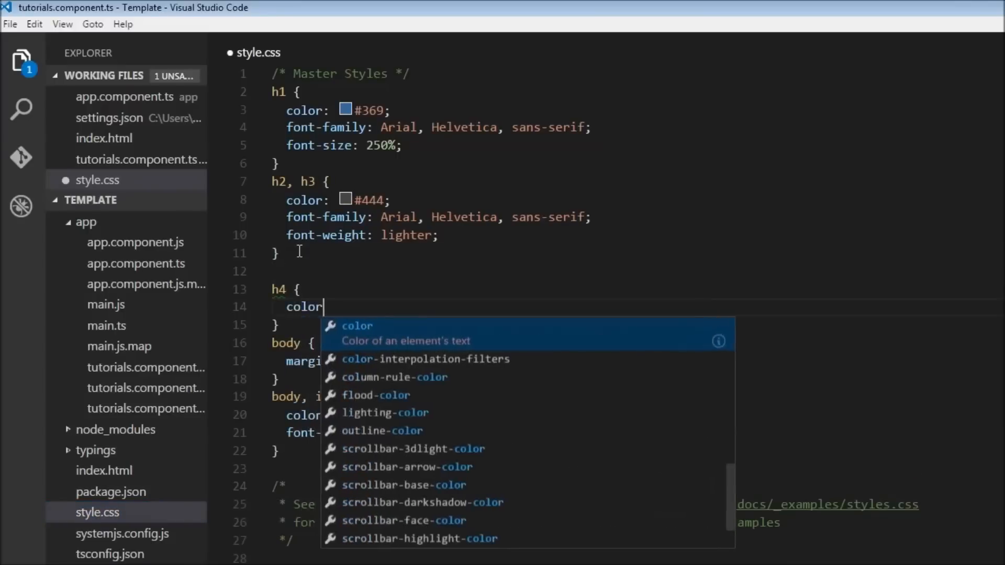
type(":")
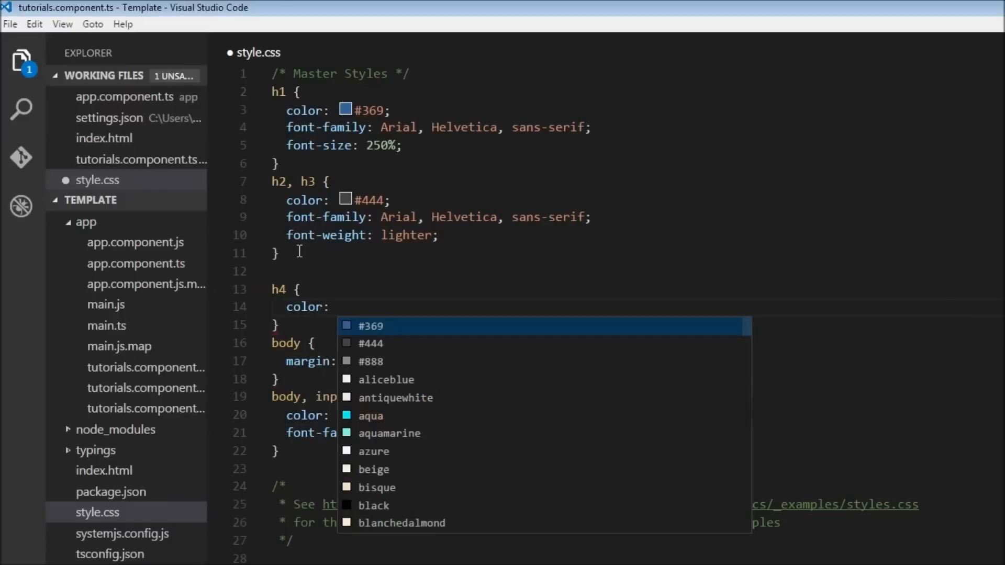
type("orange;")
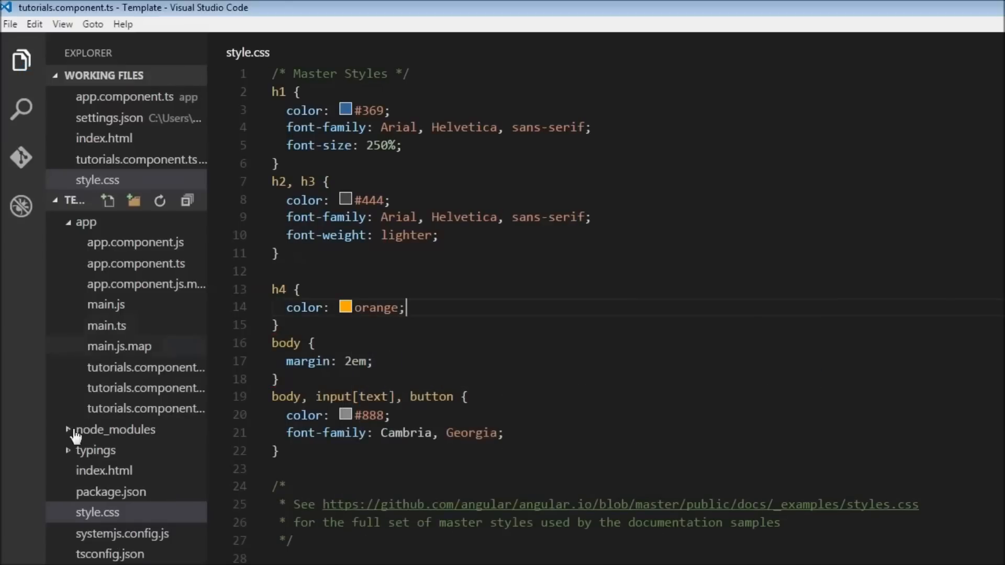
- Insert <h4>Header 4 from Index</h4> above <my-app> in the index.html body
left_click(103, 471)
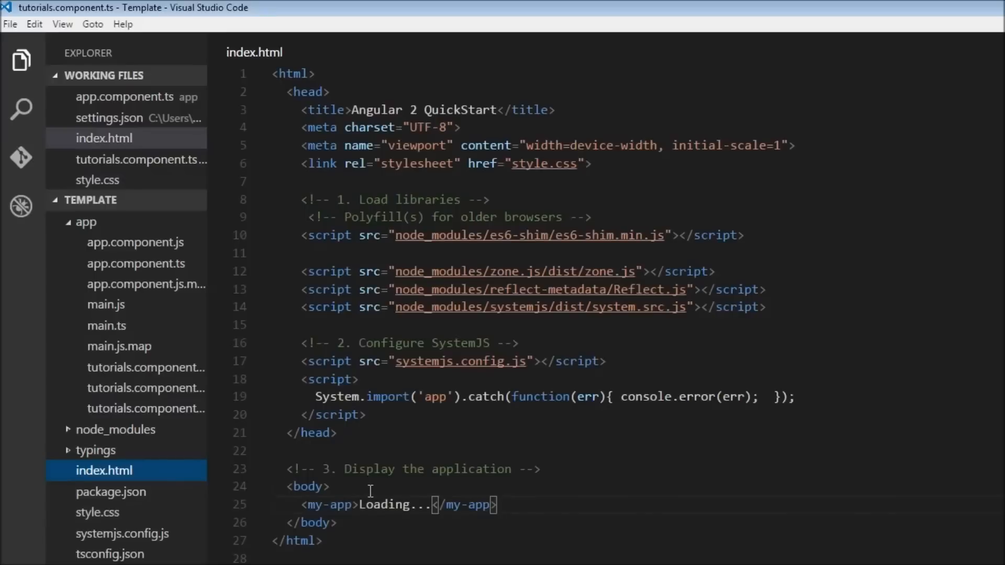
key("Enter")
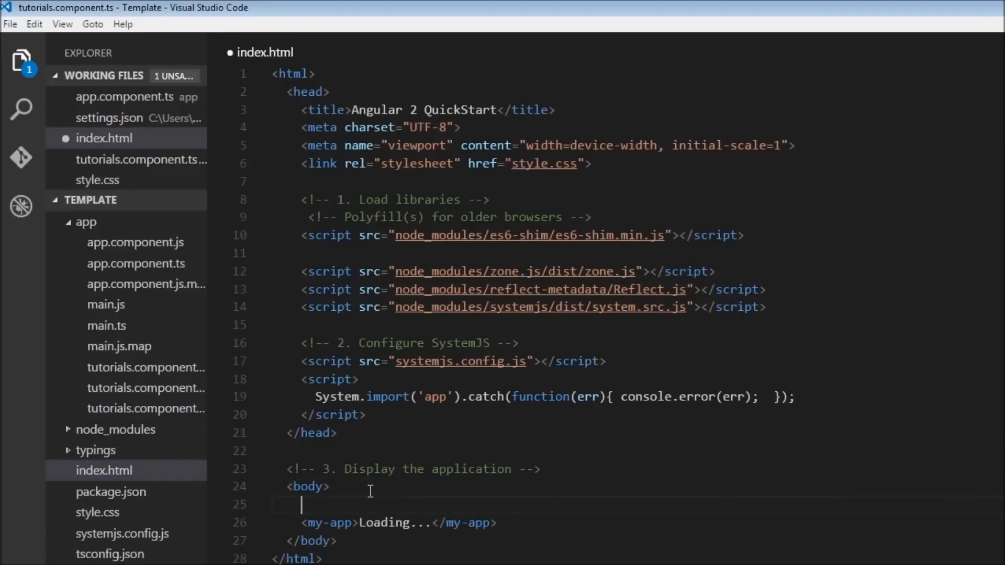
type("<h4></h4>")
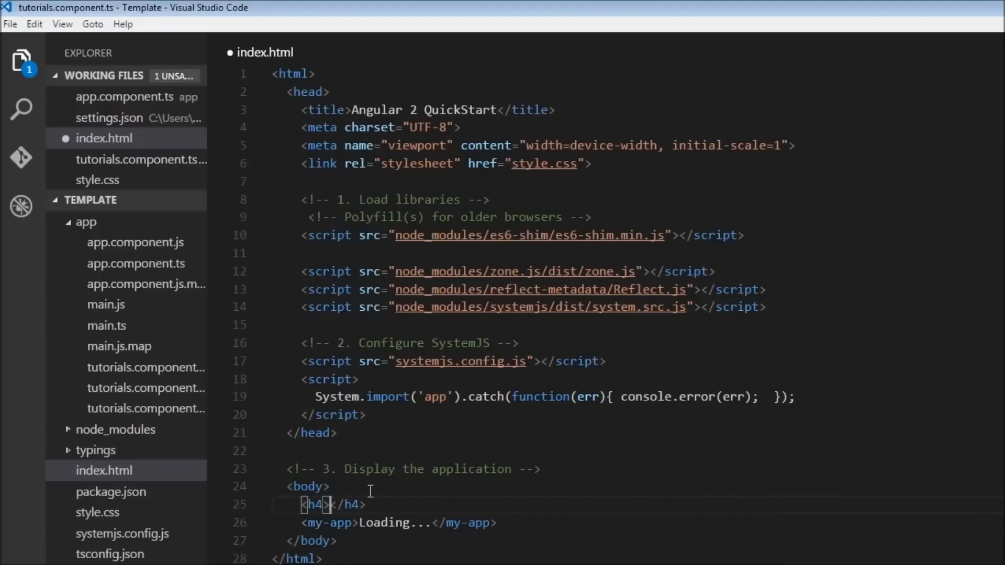
type("Header 4 from In")
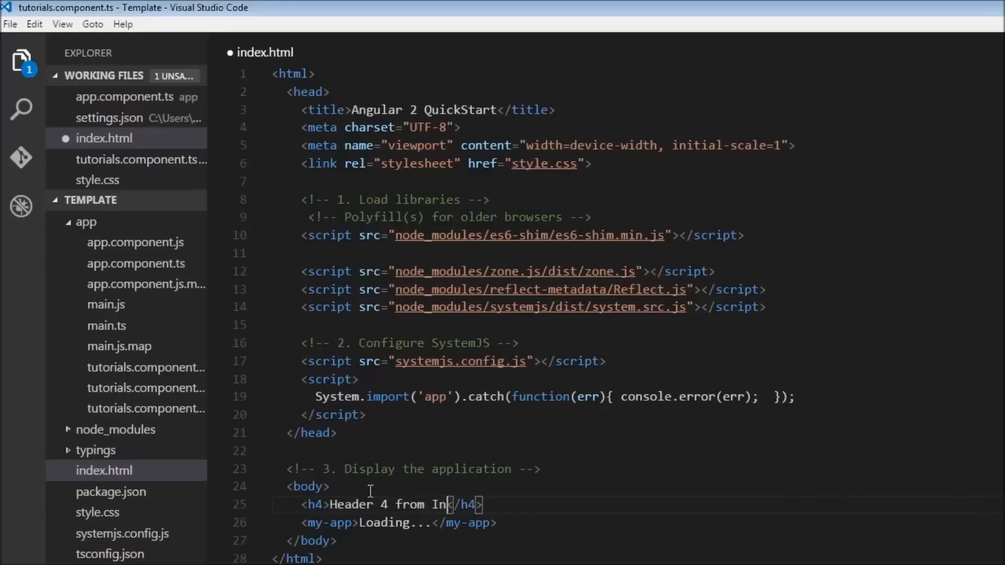
type("dex")
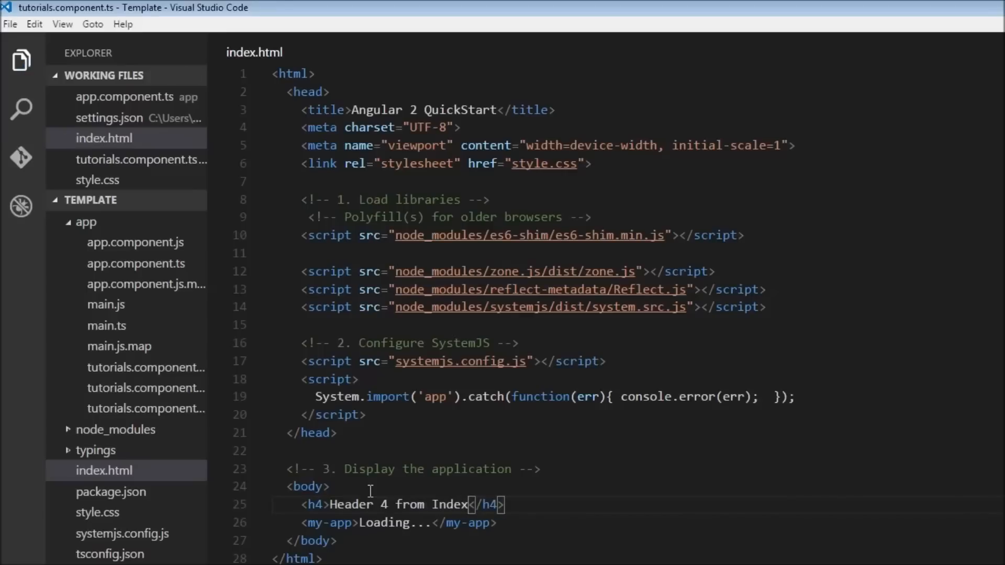
mouse_move(398, 511)
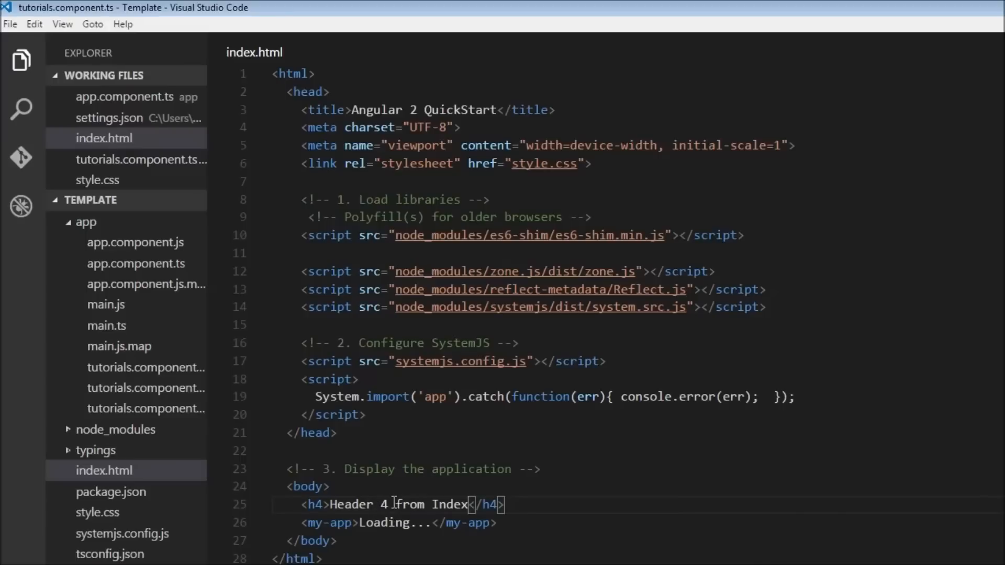
left_click(121, 97)
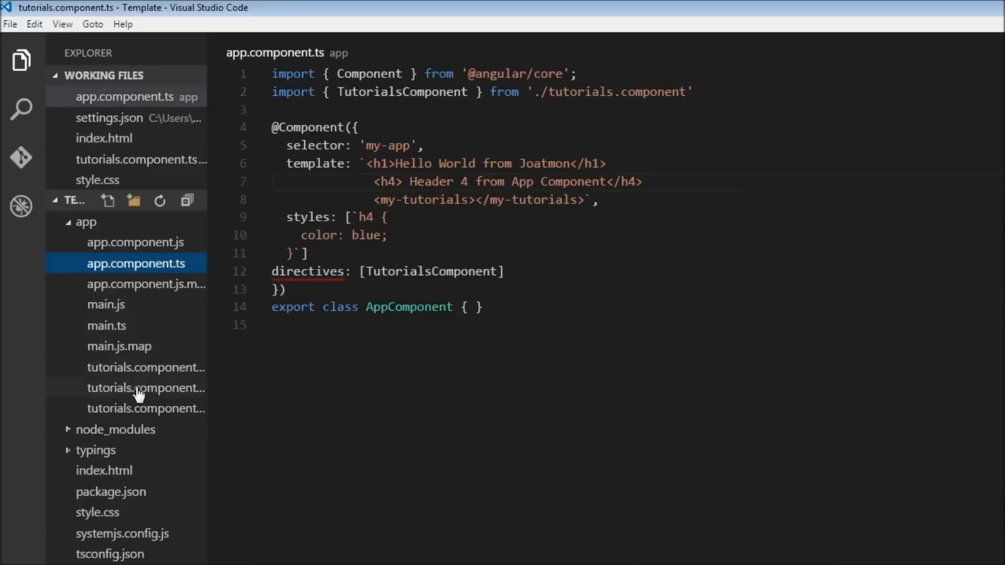
left_click(139, 388)
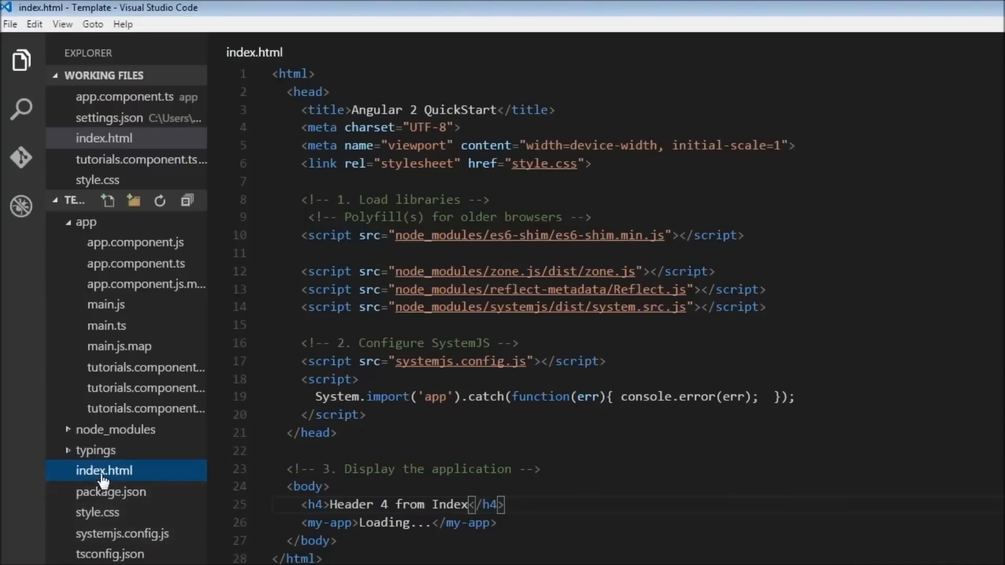
left_click(94, 513)
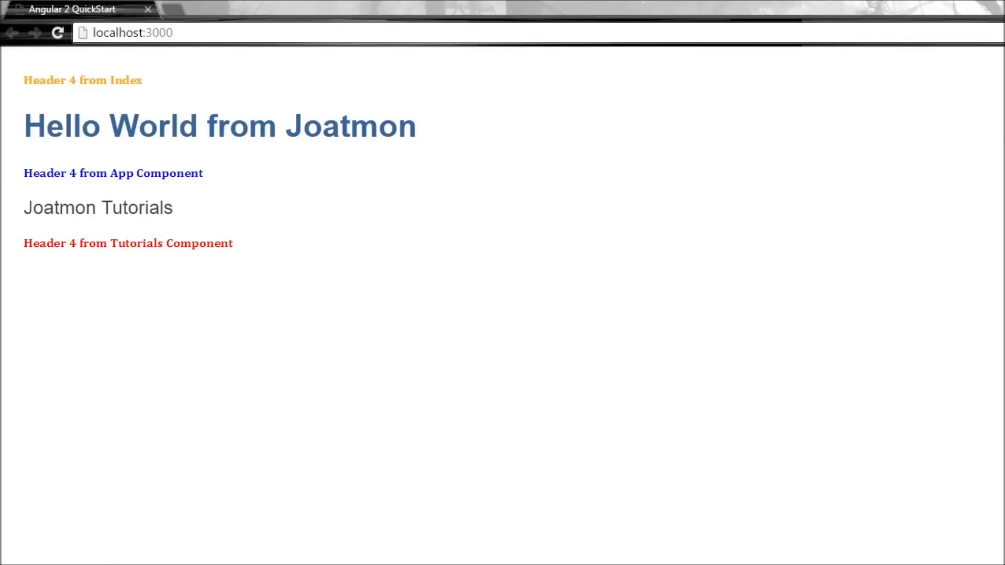
mouse_move(212, 261)
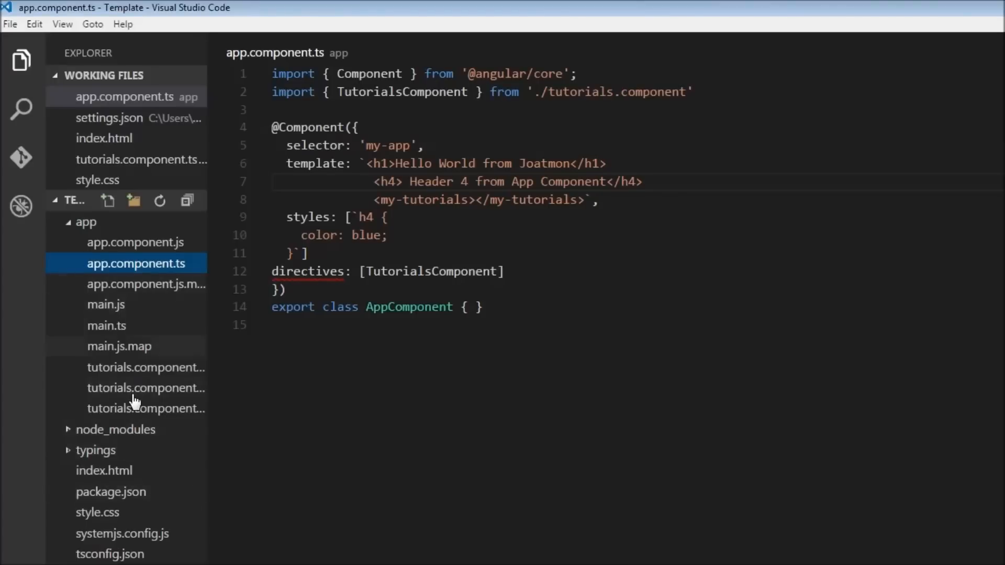
- Show tutorials.component.ts with its red h4 style and Tutorials Component header
left_click(146, 388)
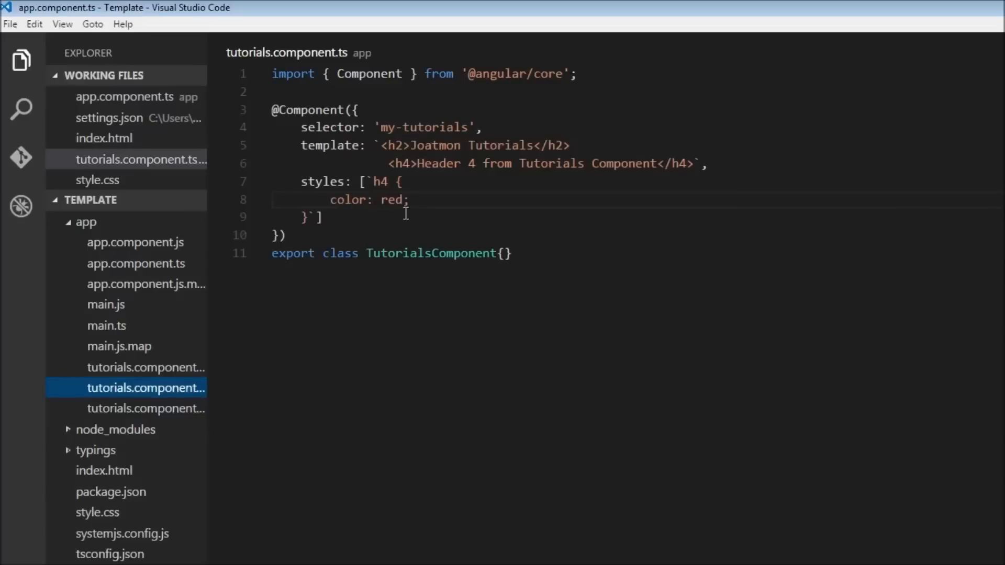
mouse_move(510, 355)
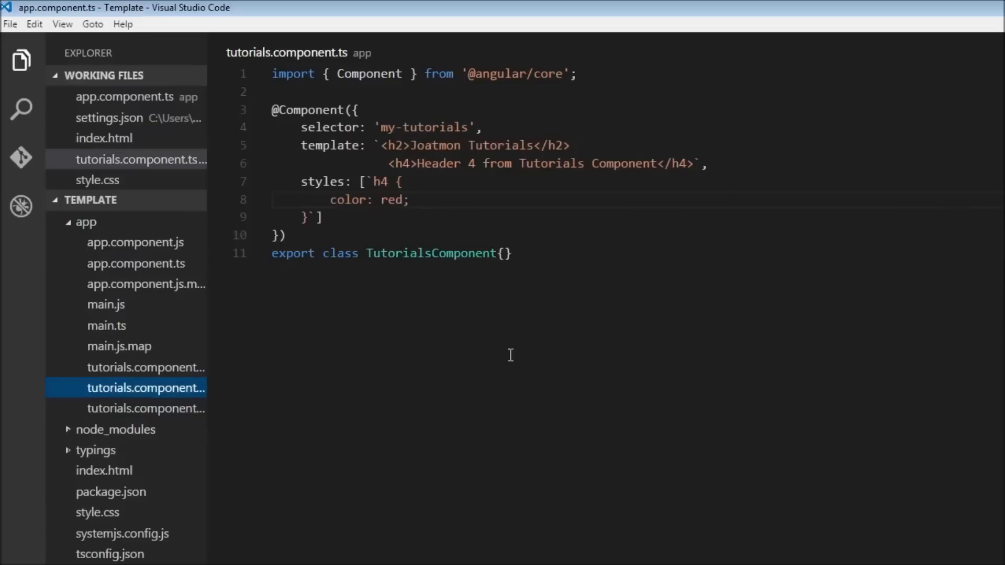